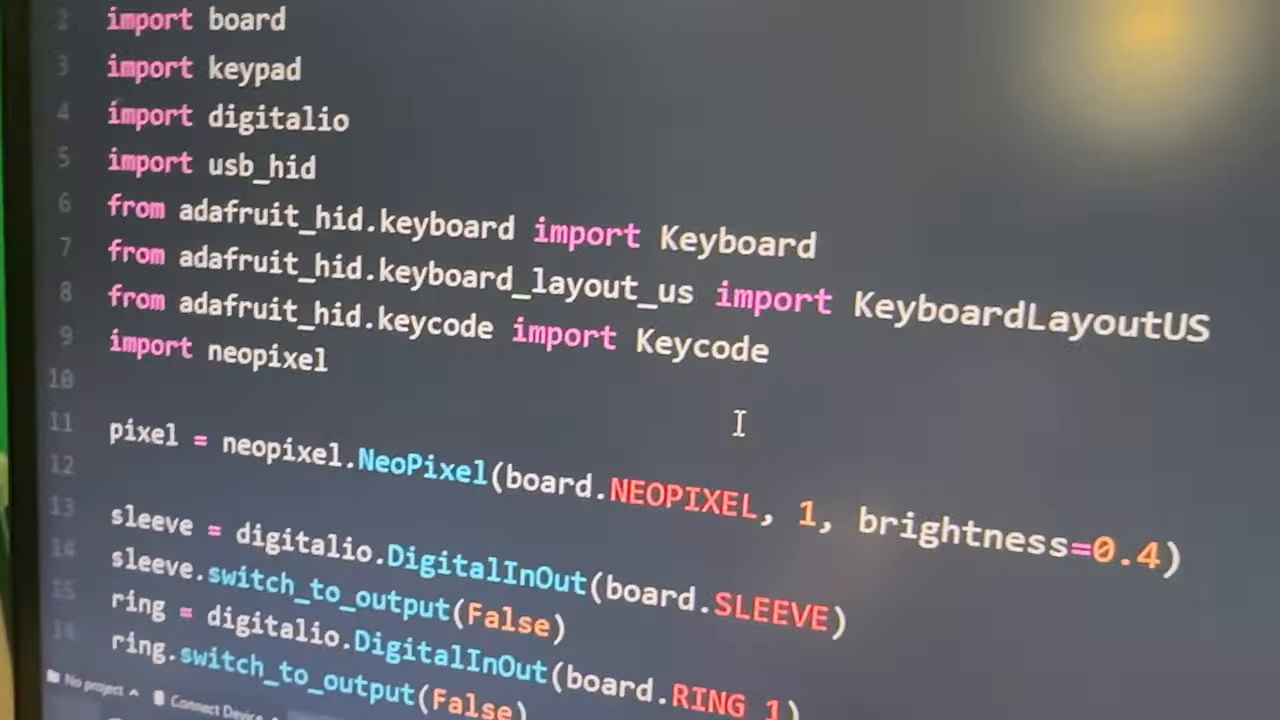
scroll("down", 3)
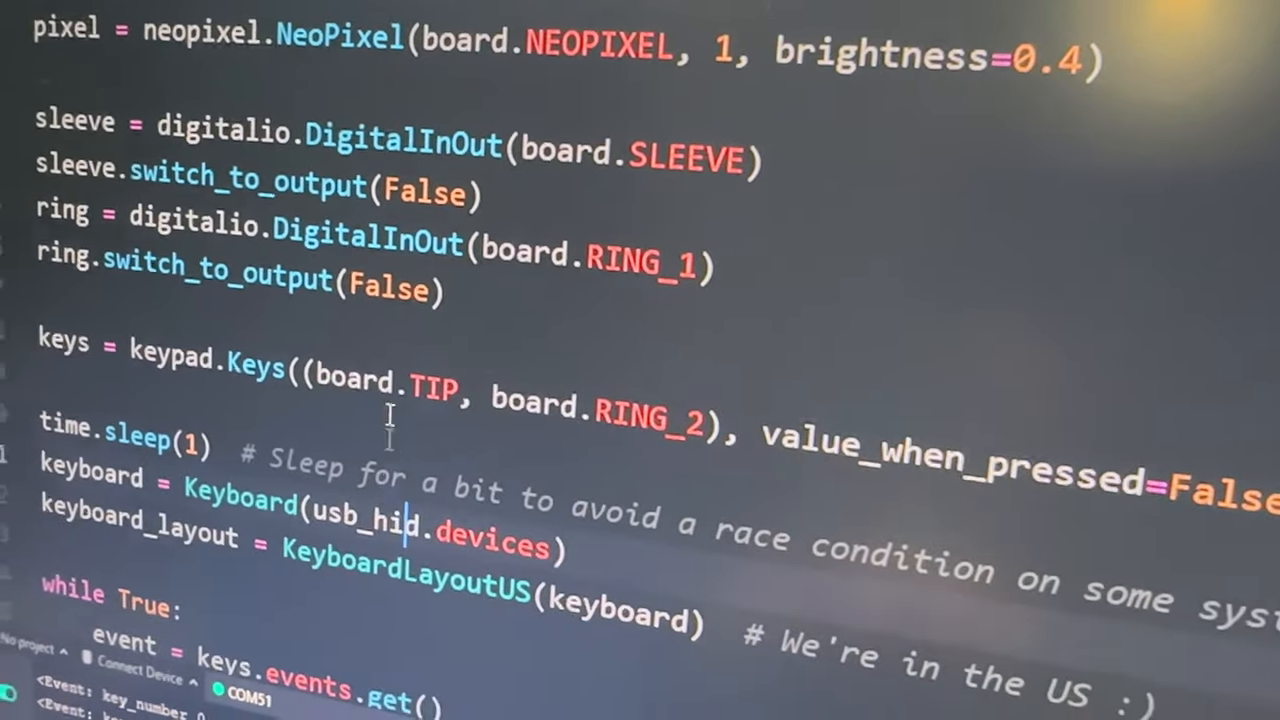
scroll("up", 3)
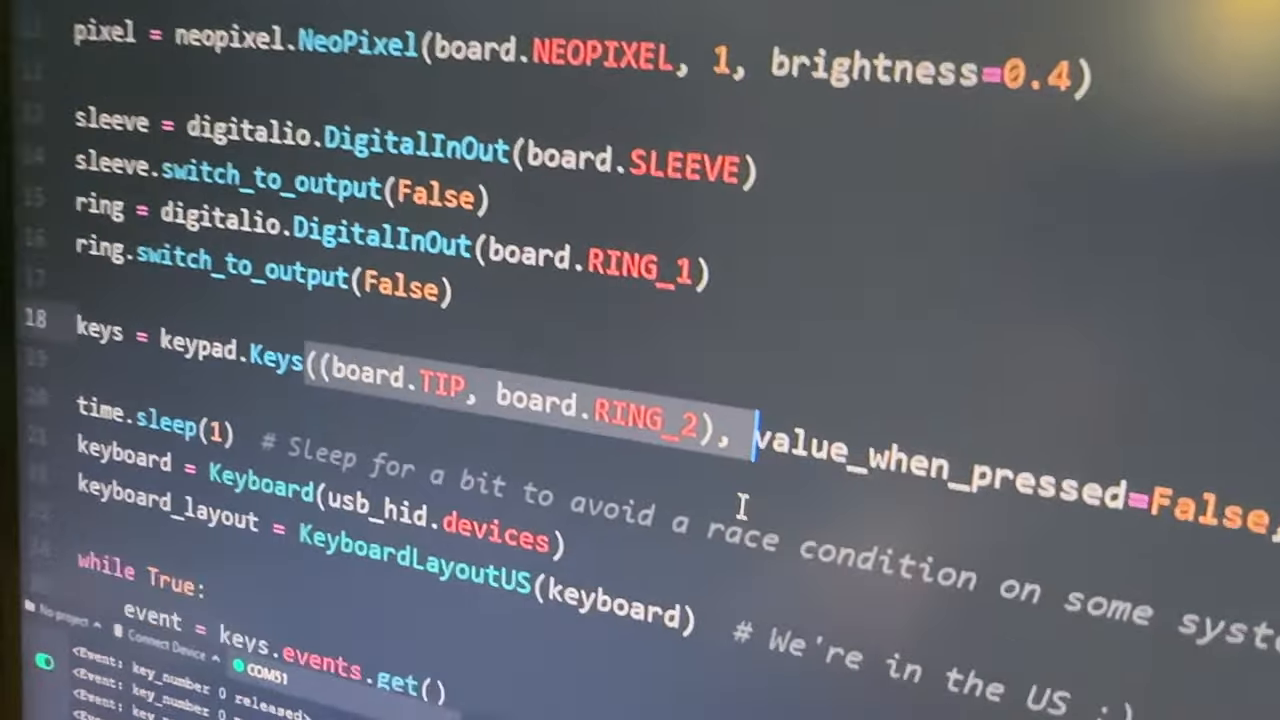
scroll("down", 3)
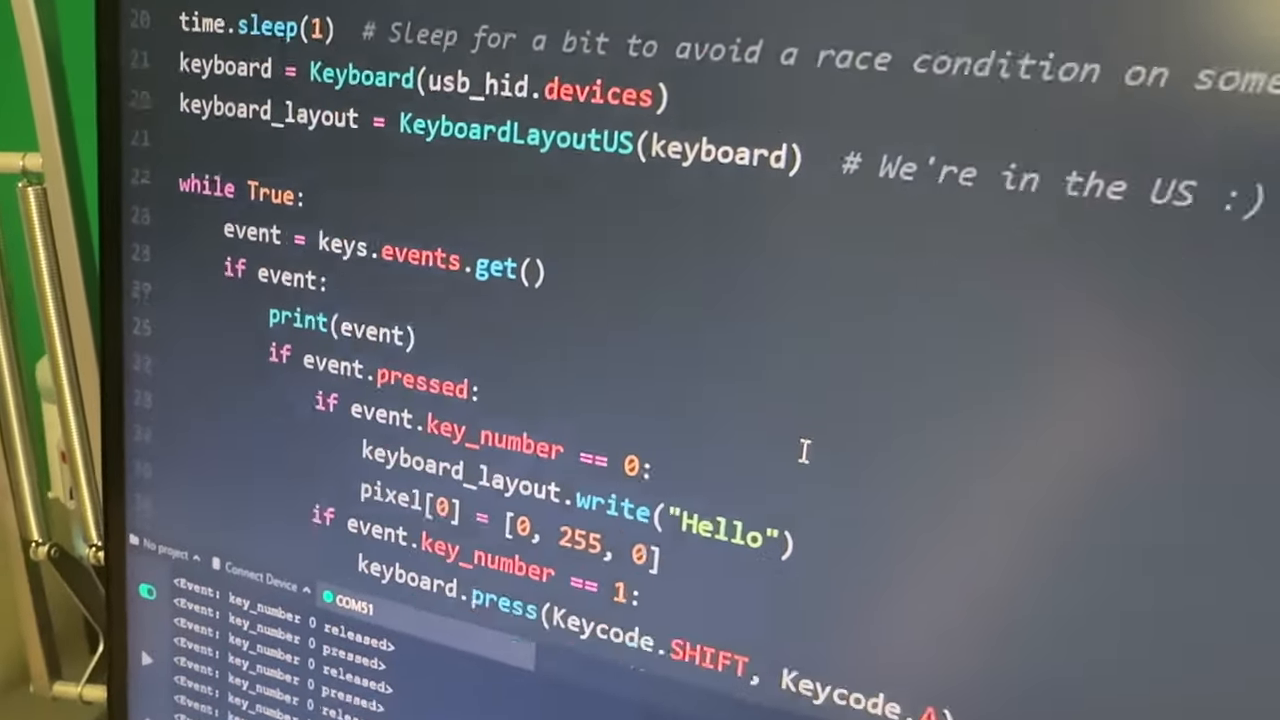
scroll("down", 3)
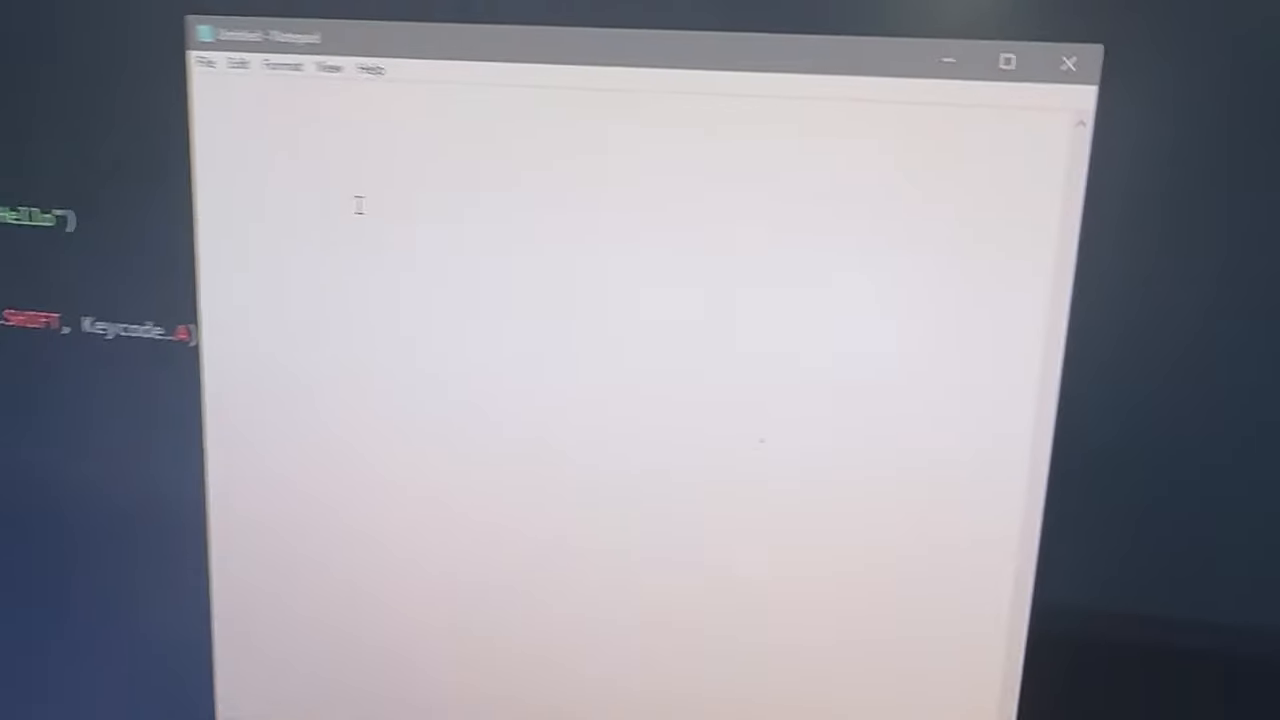
type("AHelloAHelloHelloHelloHelloHelloHelloAAAHelloHelloHelloAA")
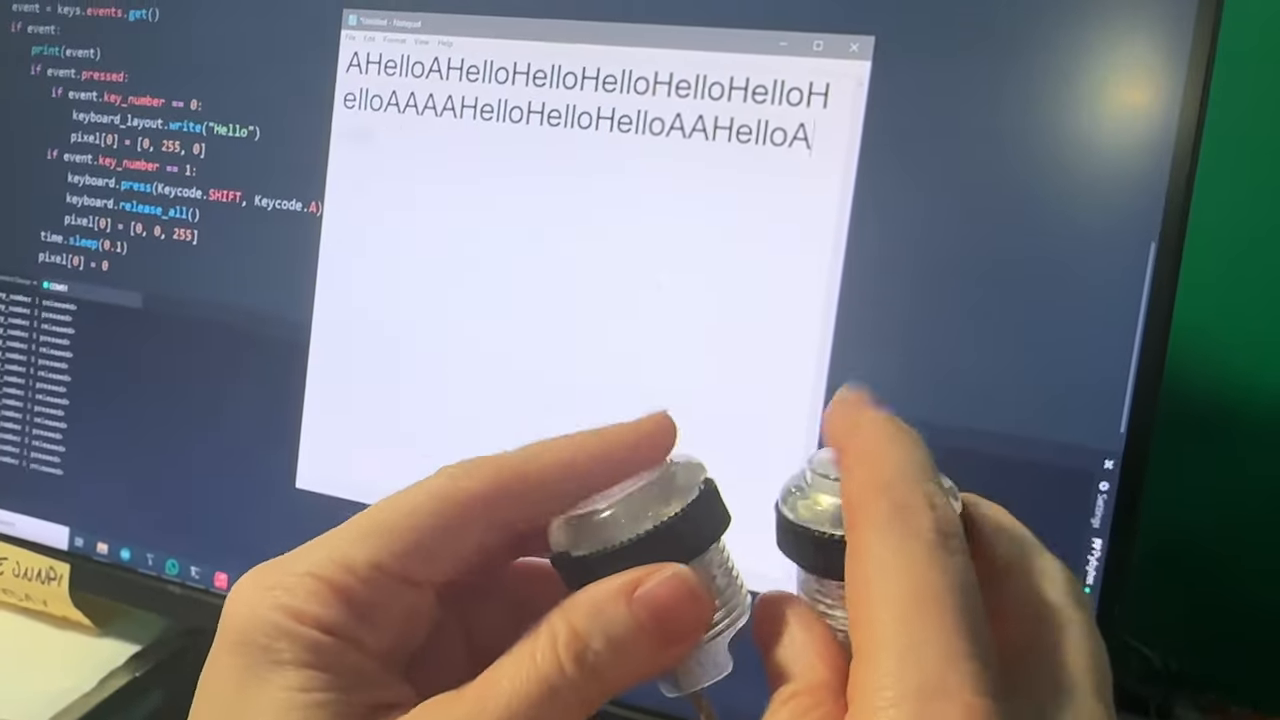
type("HelloAHello")
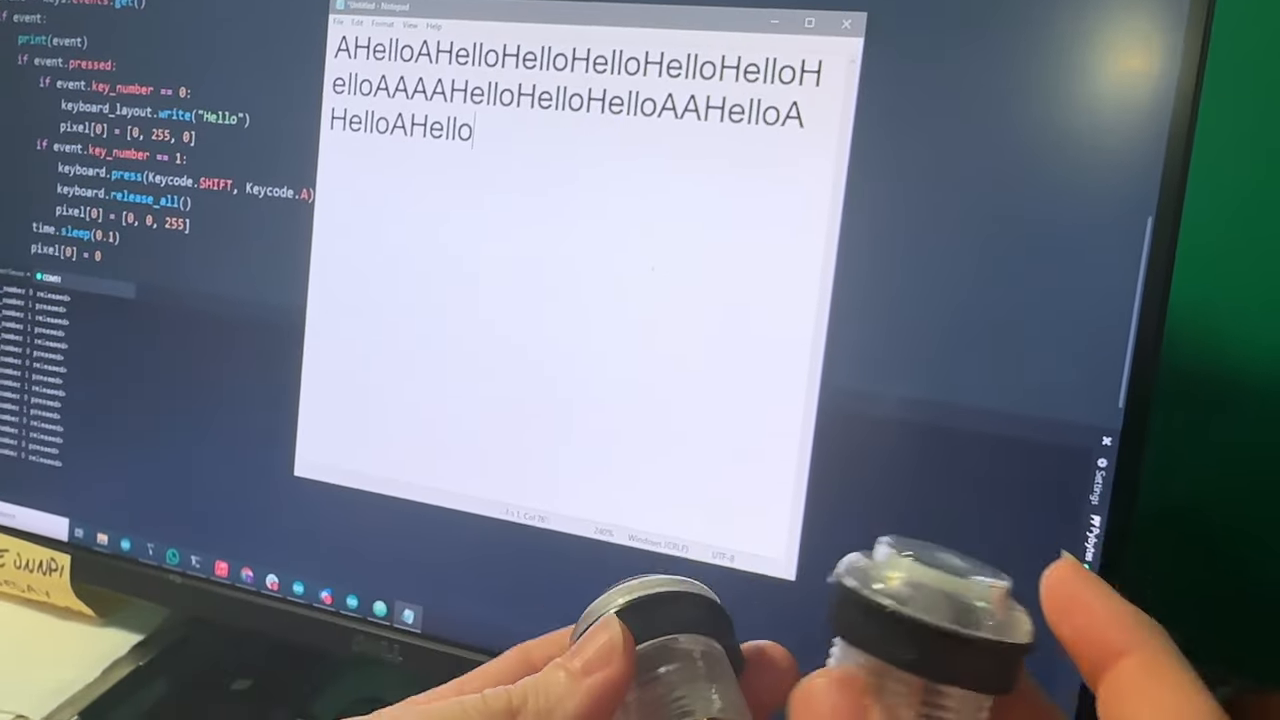